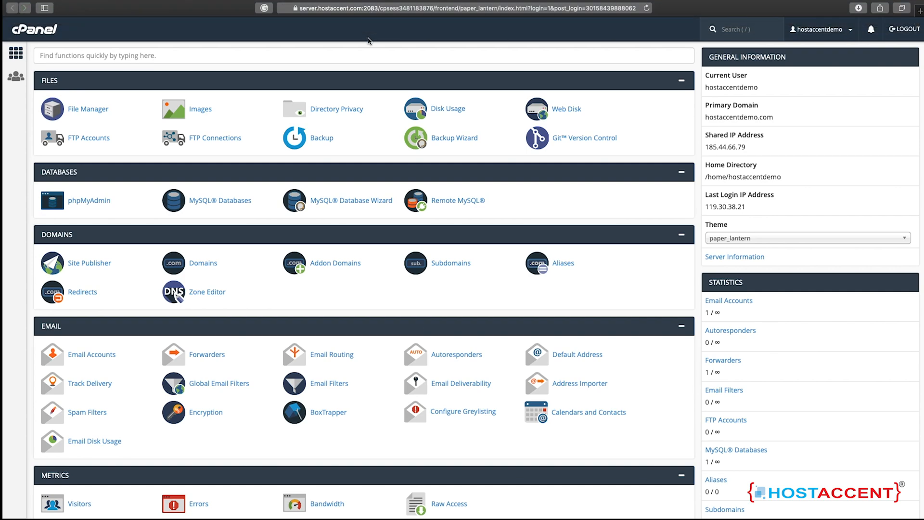
{"action": "mouse_move", "coordinate": [225, 248]}
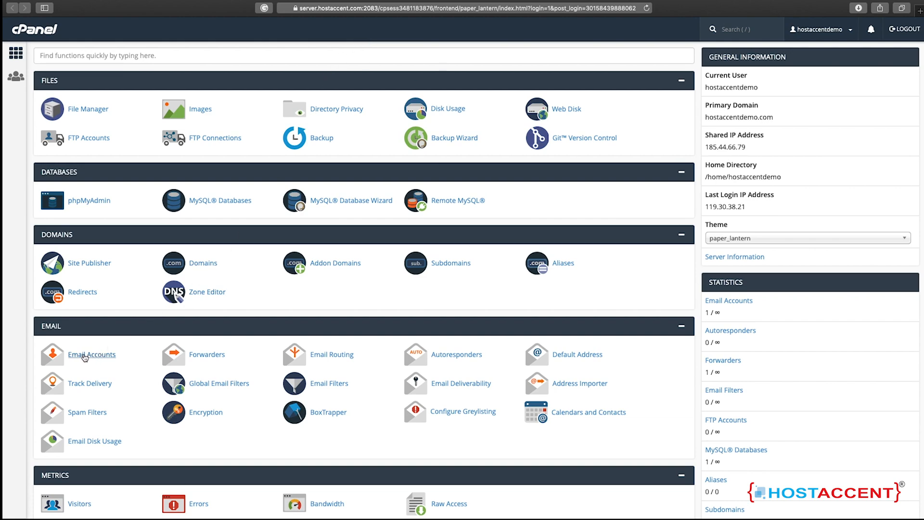
Go to the Email Accounts feature from the cPanel home dashboard.
{"action": "left_click", "coordinate": [92, 354]}
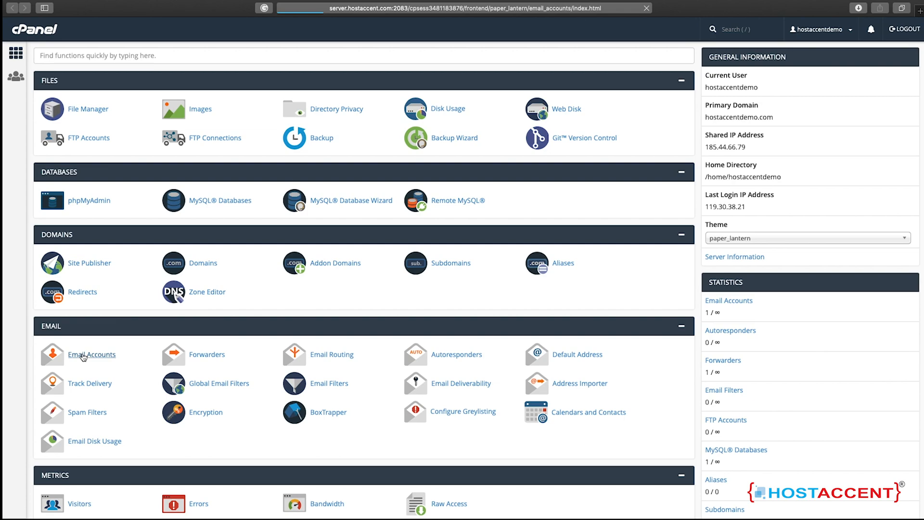
{"action": "left_click", "coordinate": [92, 354]}
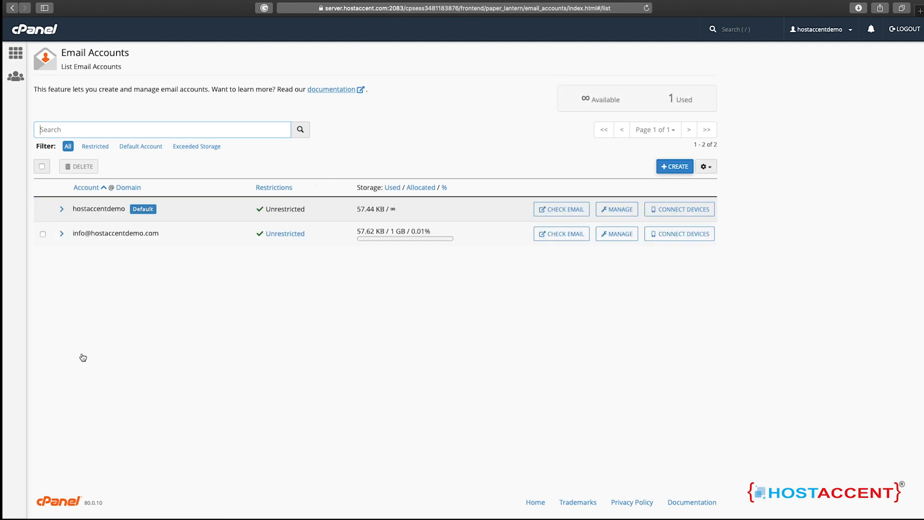
{"action": "mouse_move", "coordinate": [74, 359]}
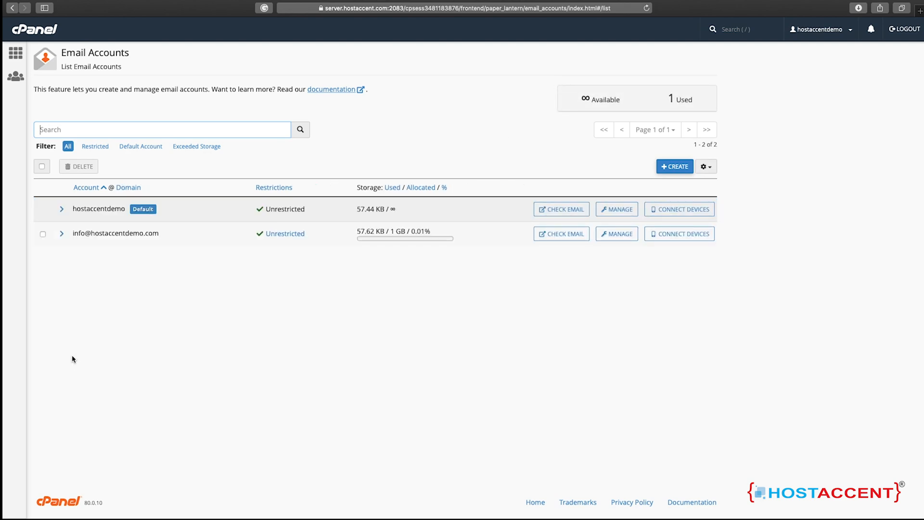
{"action": "double_click", "coordinate": [101, 233]}
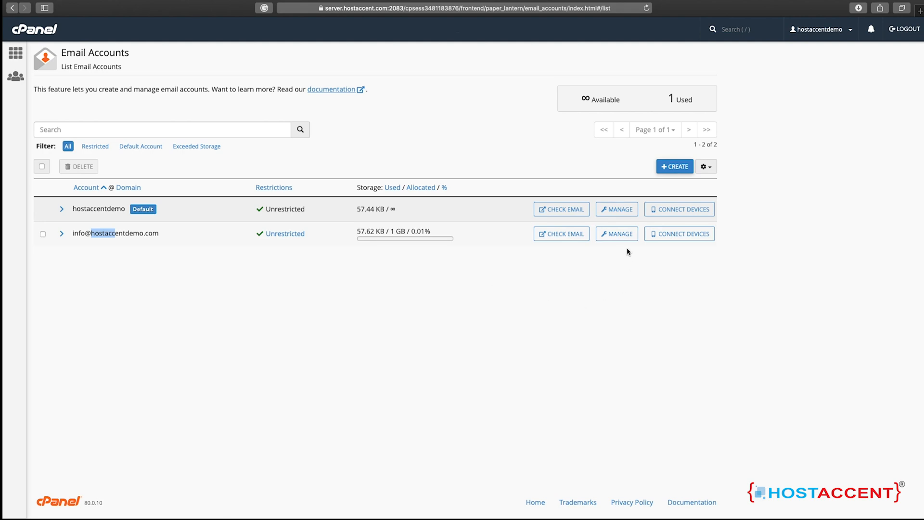
{"action": "mouse_move", "coordinate": [616, 233]}
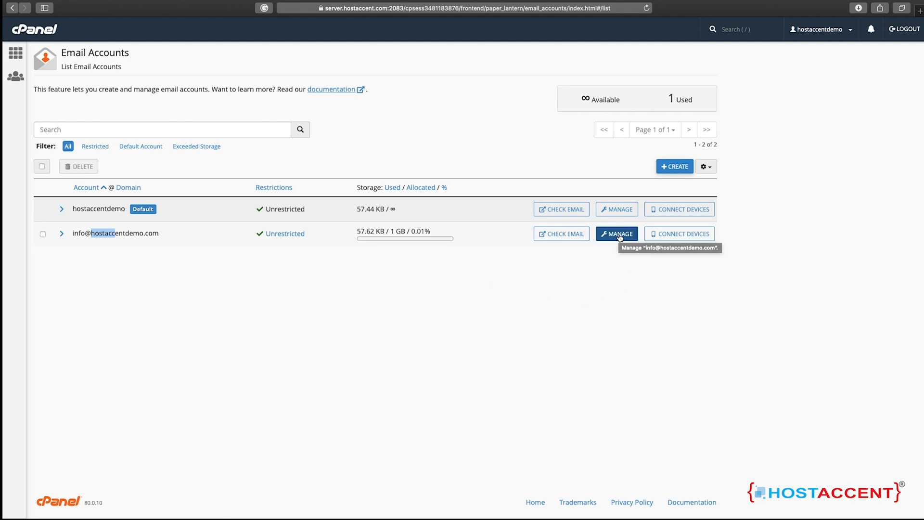
{"action": "left_click", "coordinate": [616, 232]}
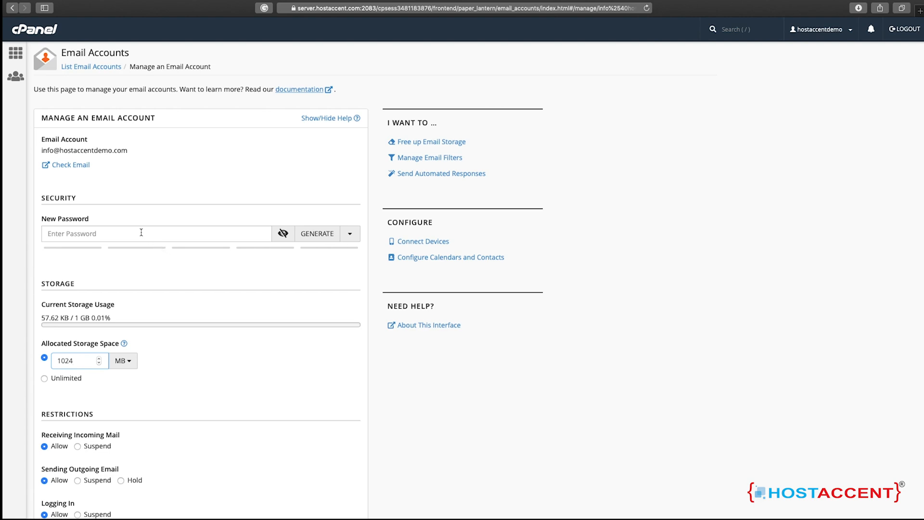
{"action": "left_click", "coordinate": [156, 232]}
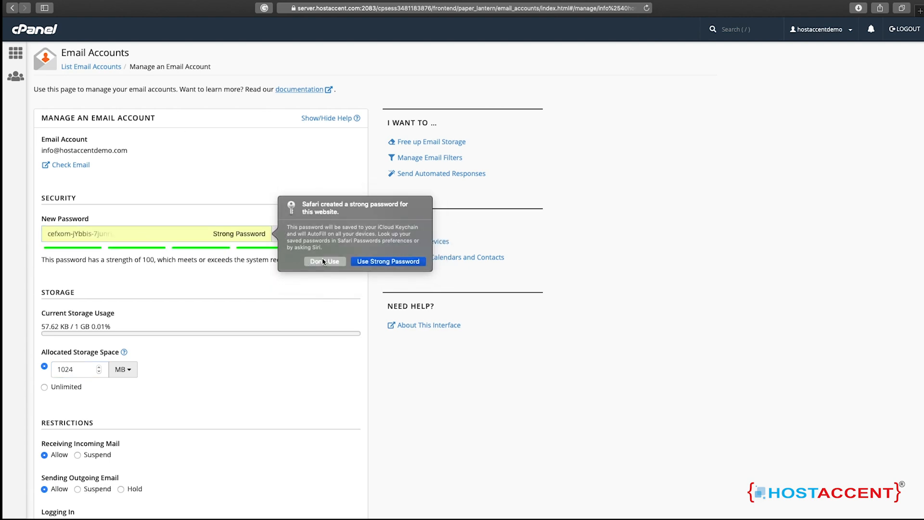
{"action": "left_click", "coordinate": [323, 260]}
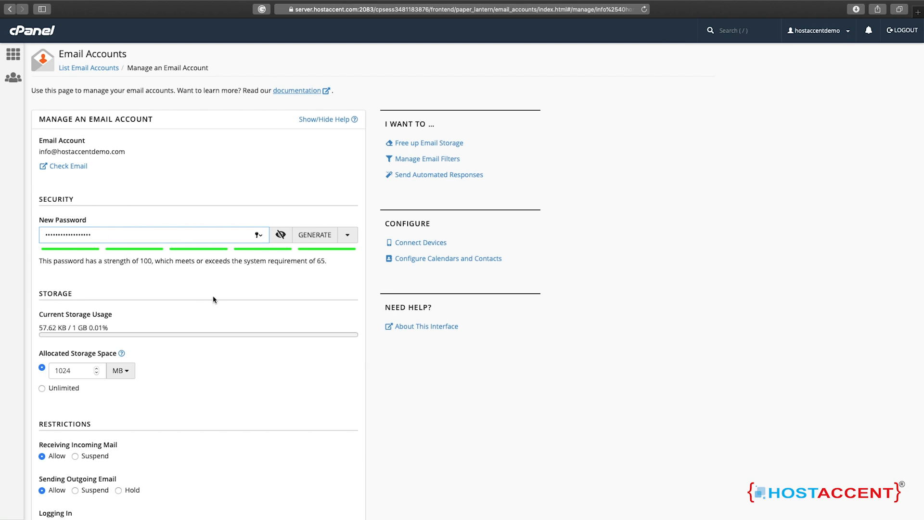
Update the email settings and decline Safari's save-password prompt, returning to the list with a success notice.
{"action": "scroll", "scroll_direction": "down", "scroll_amount": 3}
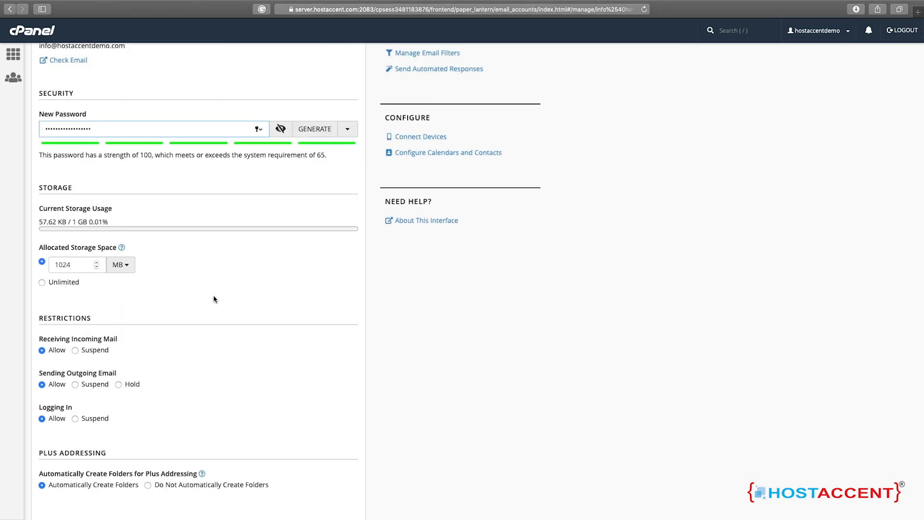
{"action": "scroll", "scroll_direction": "down", "scroll_amount": 3}
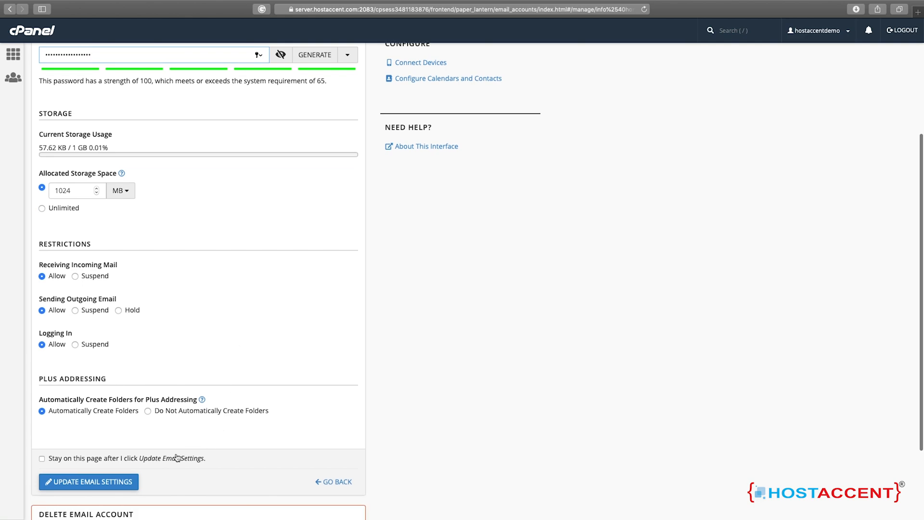
{"action": "scroll", "scroll_direction": "down", "scroll_amount": 3}
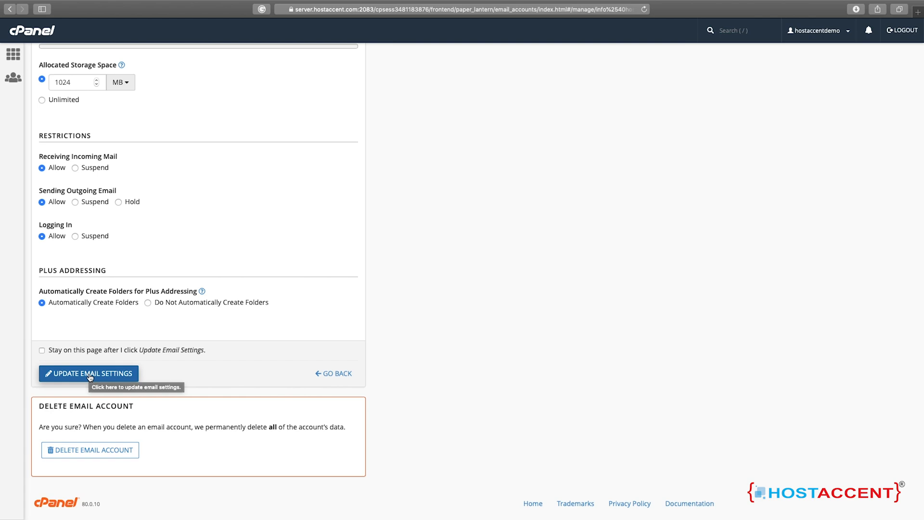
{"action": "left_click", "coordinate": [87, 373]}
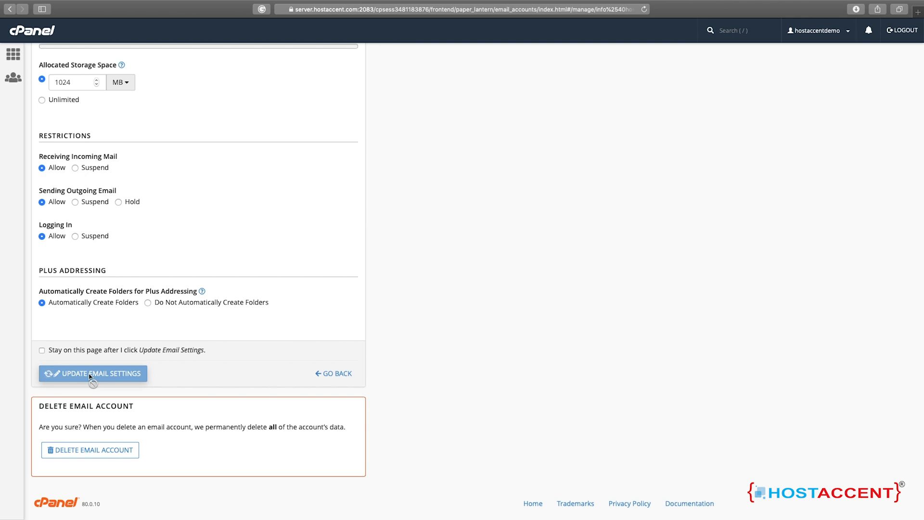
{"action": "left_click", "coordinate": [92, 373]}
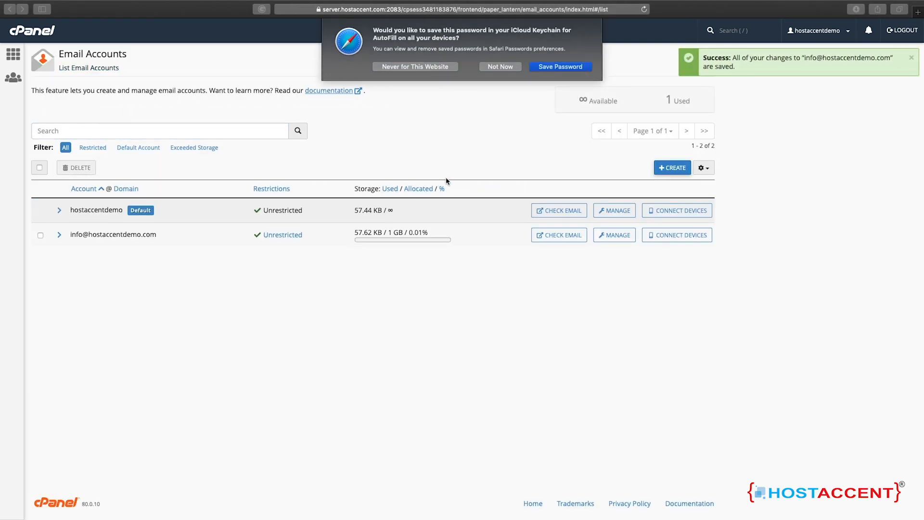
{"action": "left_click", "coordinate": [500, 66]}
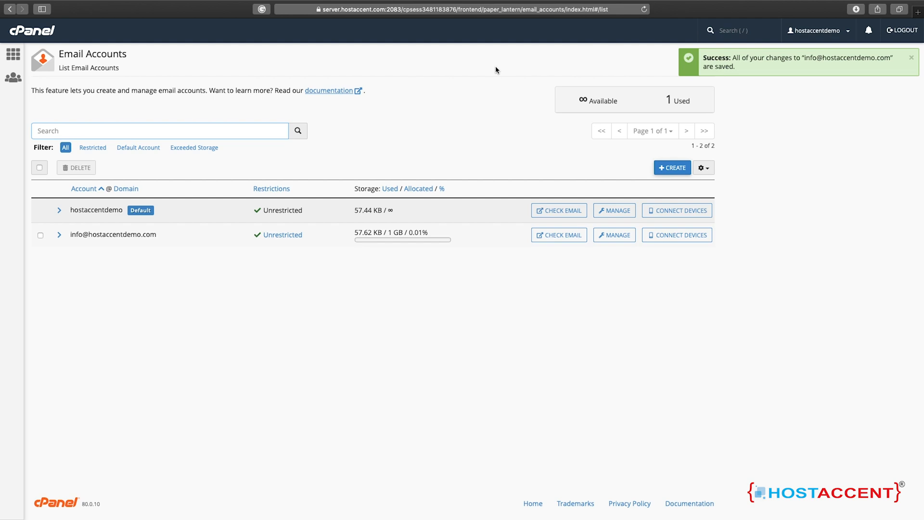